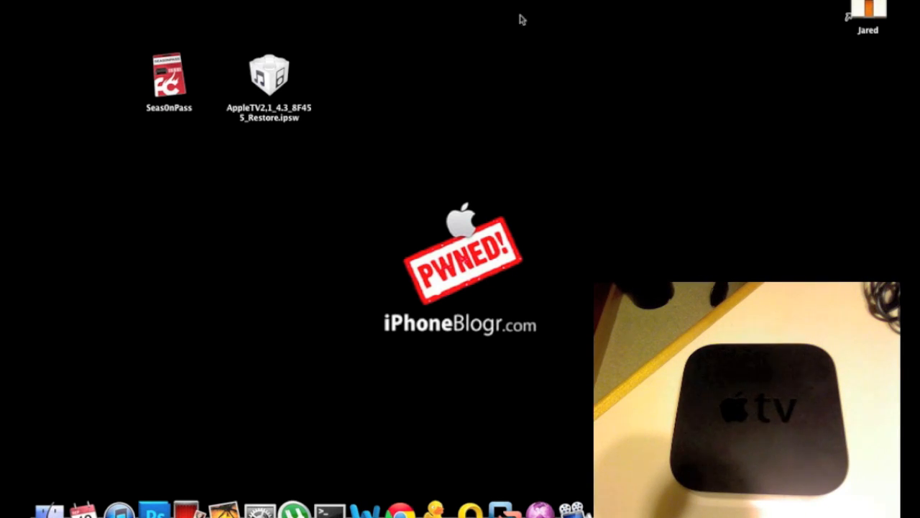
- Launch Seas0nPass from its desktop icon and drag its window higher on screen
click(169, 76)
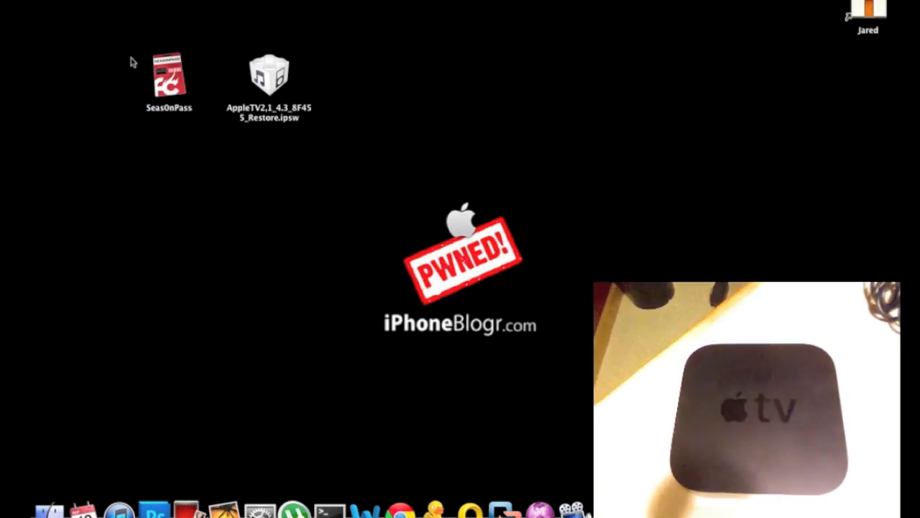
mouse_move(229, 72)
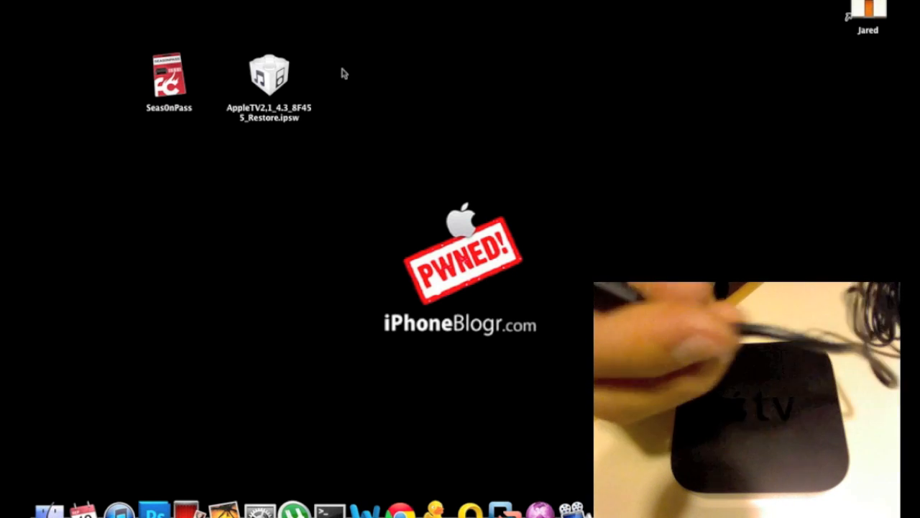
double_click(169, 79)
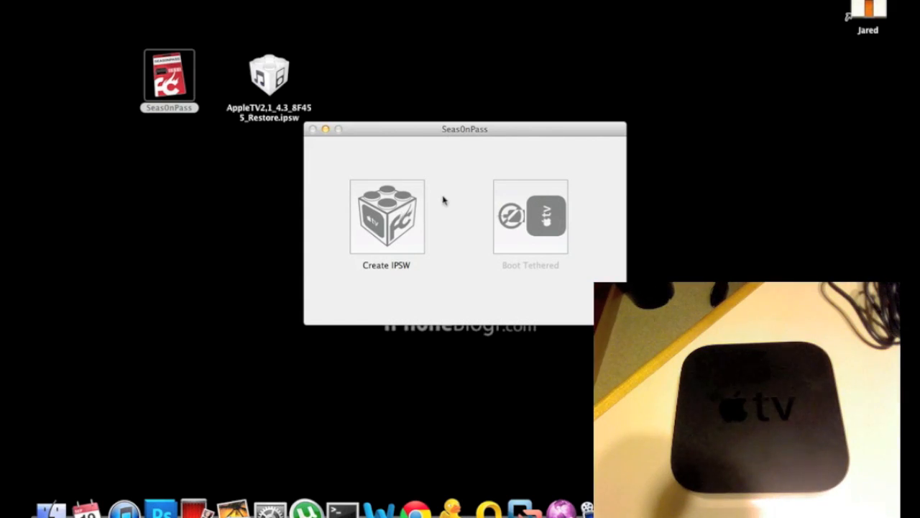
drag(466, 129, 606, 94)
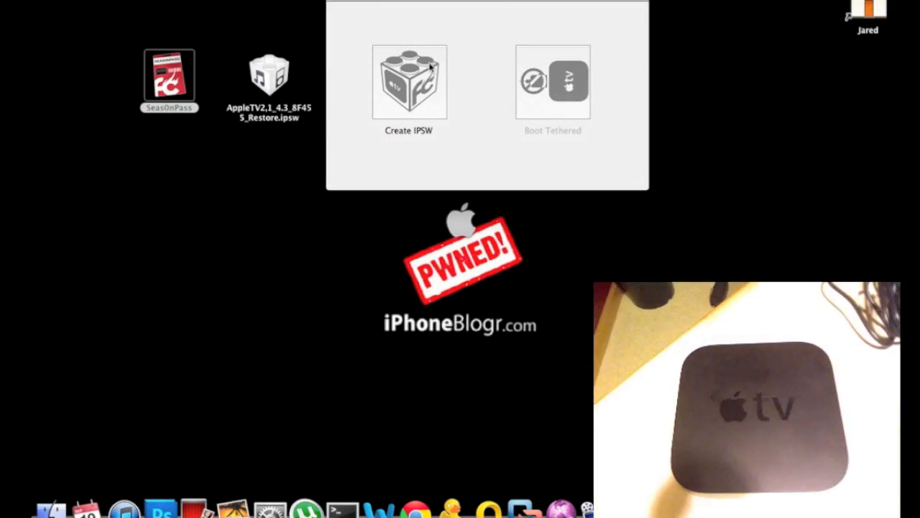
mouse_move(241, 82)
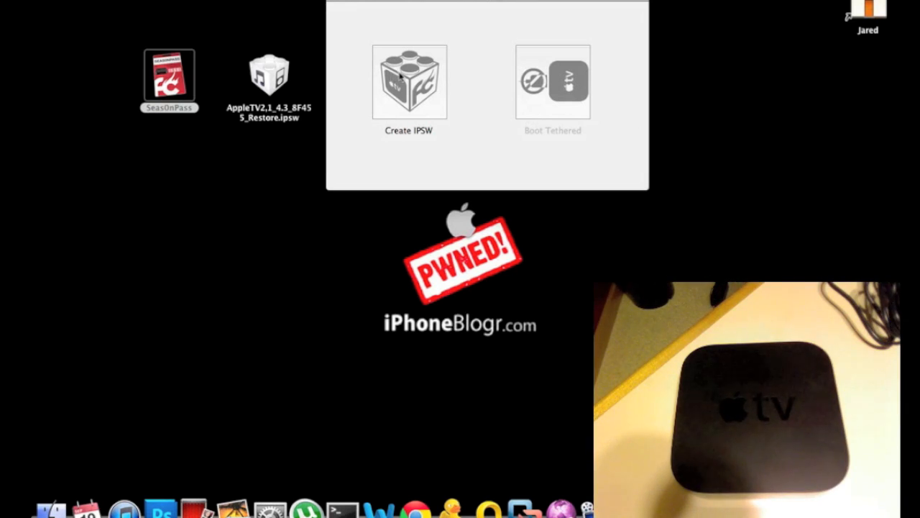
- Create an IPSW from AppleTV2,1_4.3_8F455_Restore.ipsw on the Desktop
click(409, 81)
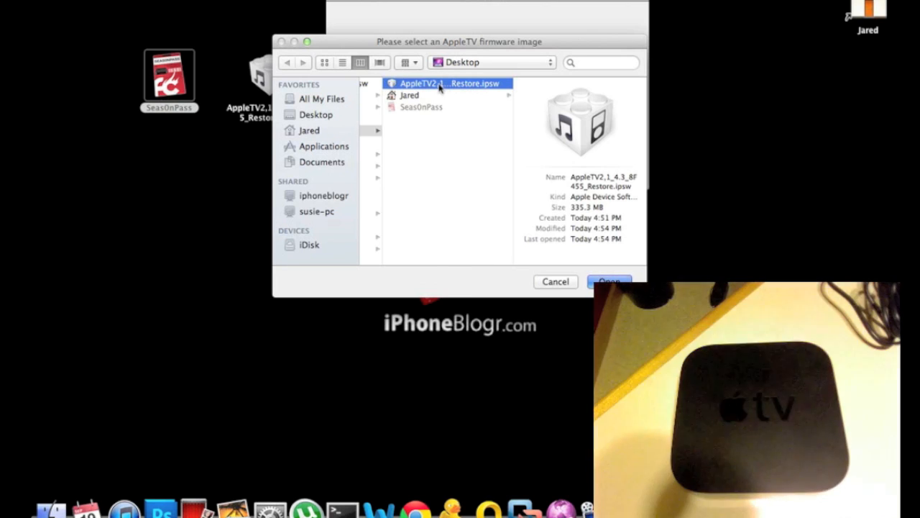
click(609, 282)
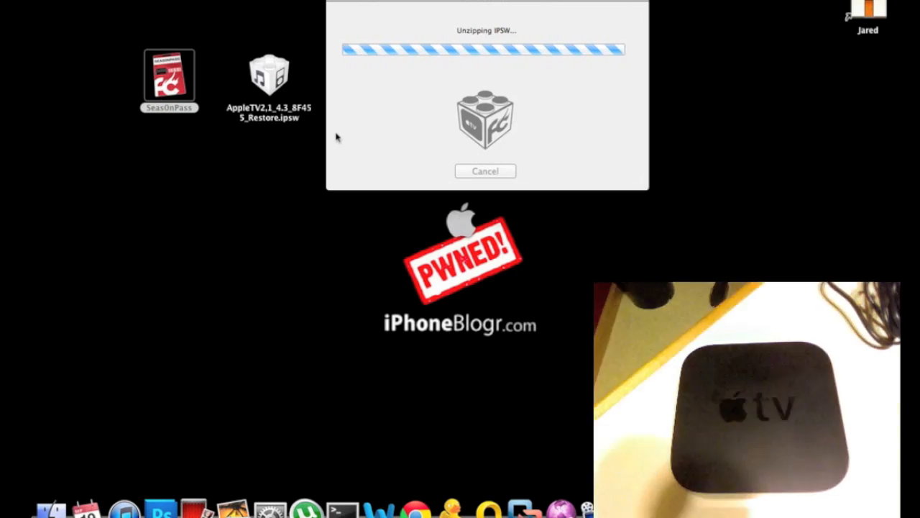
mouse_move(345, 105)
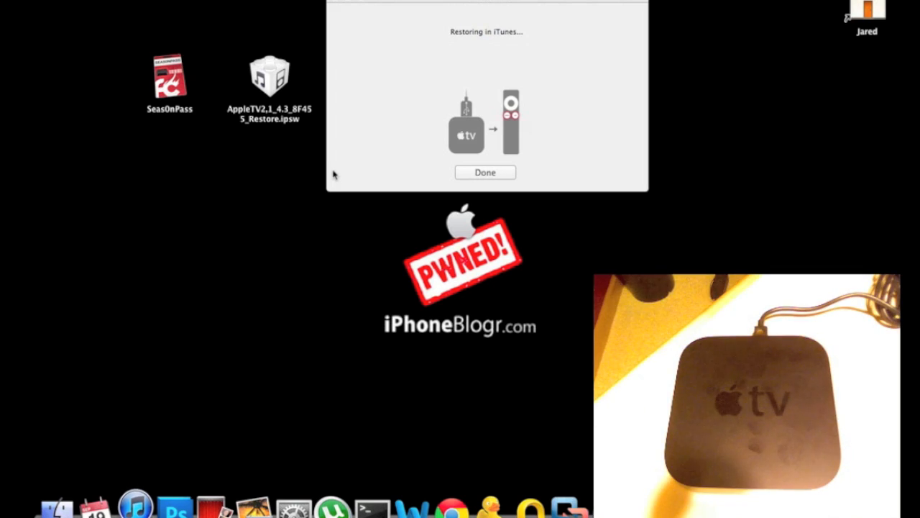
- Option-click Restore and pick AppleTV2,1_4.3_8F455_SP_Restore.ipsw from the home folder
click(485, 172)
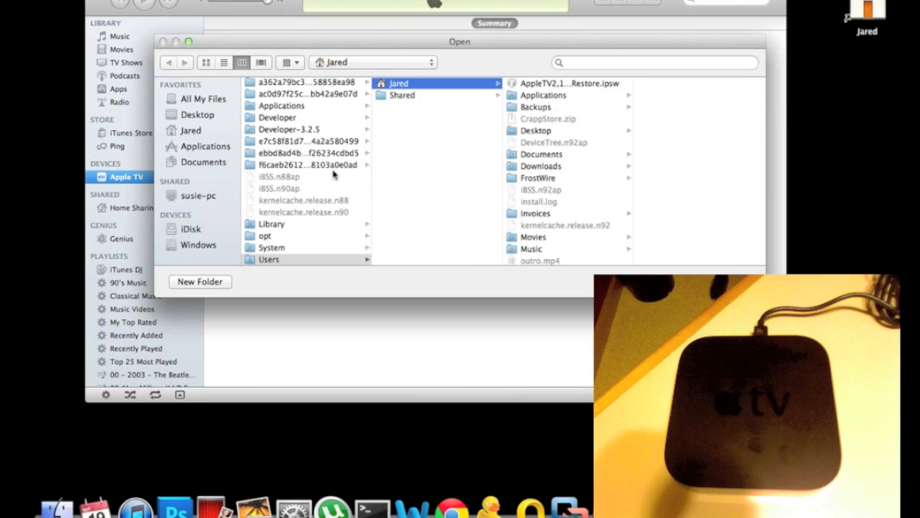
click(569, 83)
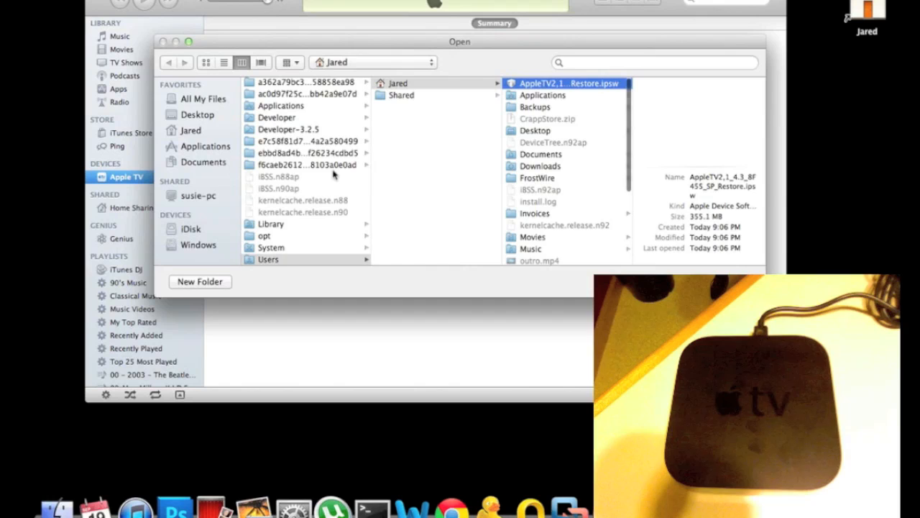